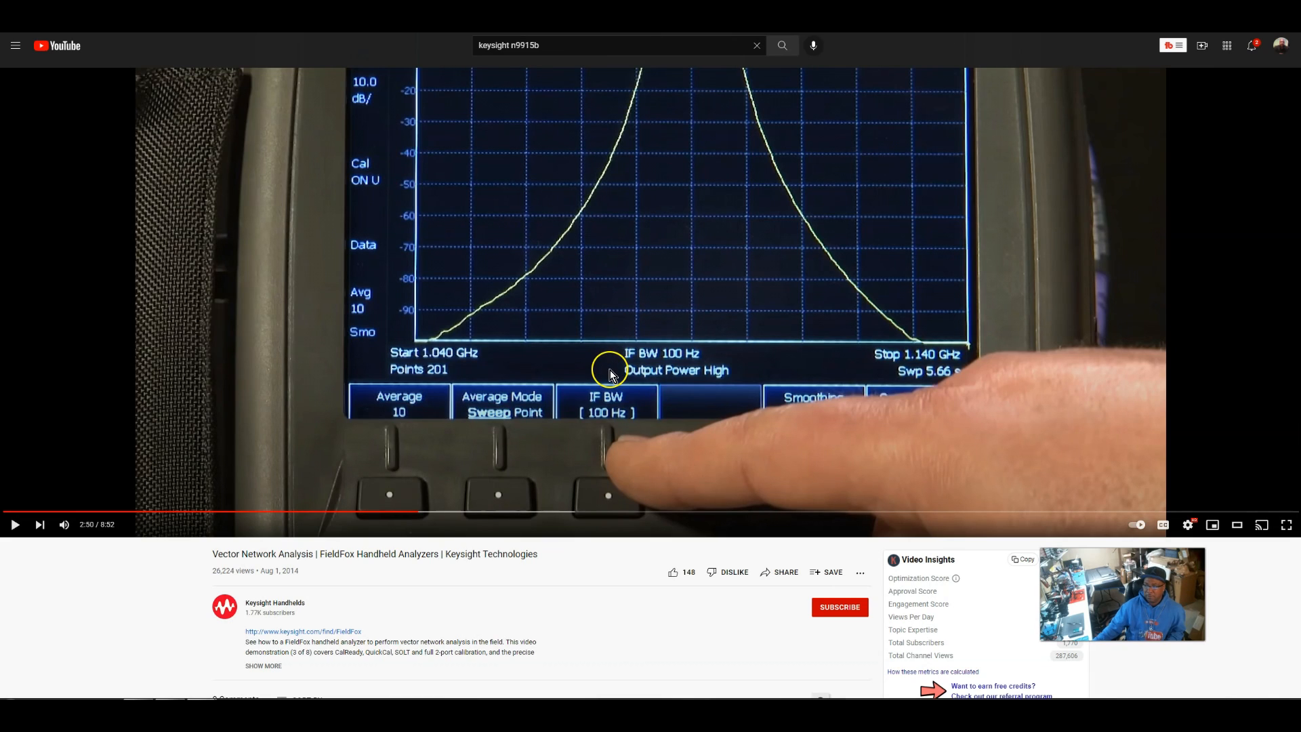
{"action": "mouse_move", "coordinate": [676, 618]}
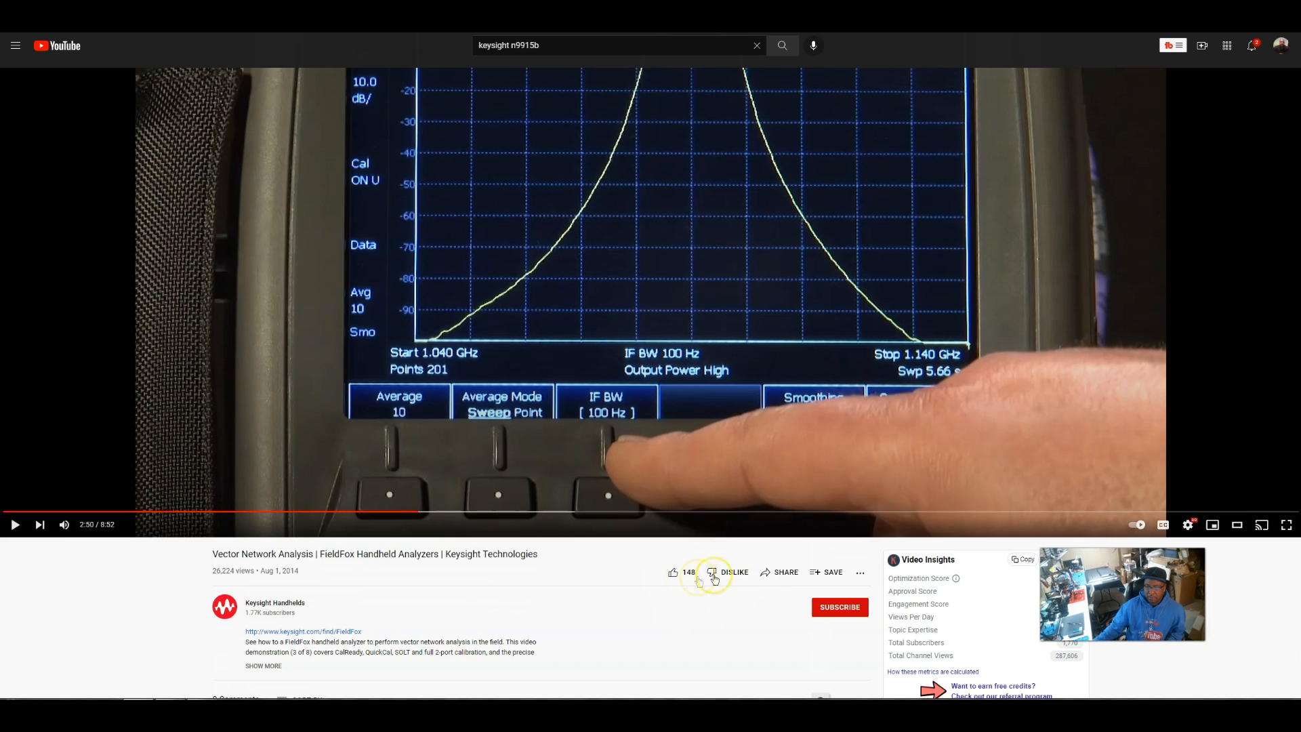
{"action": "mouse_move", "coordinate": [734, 572]}
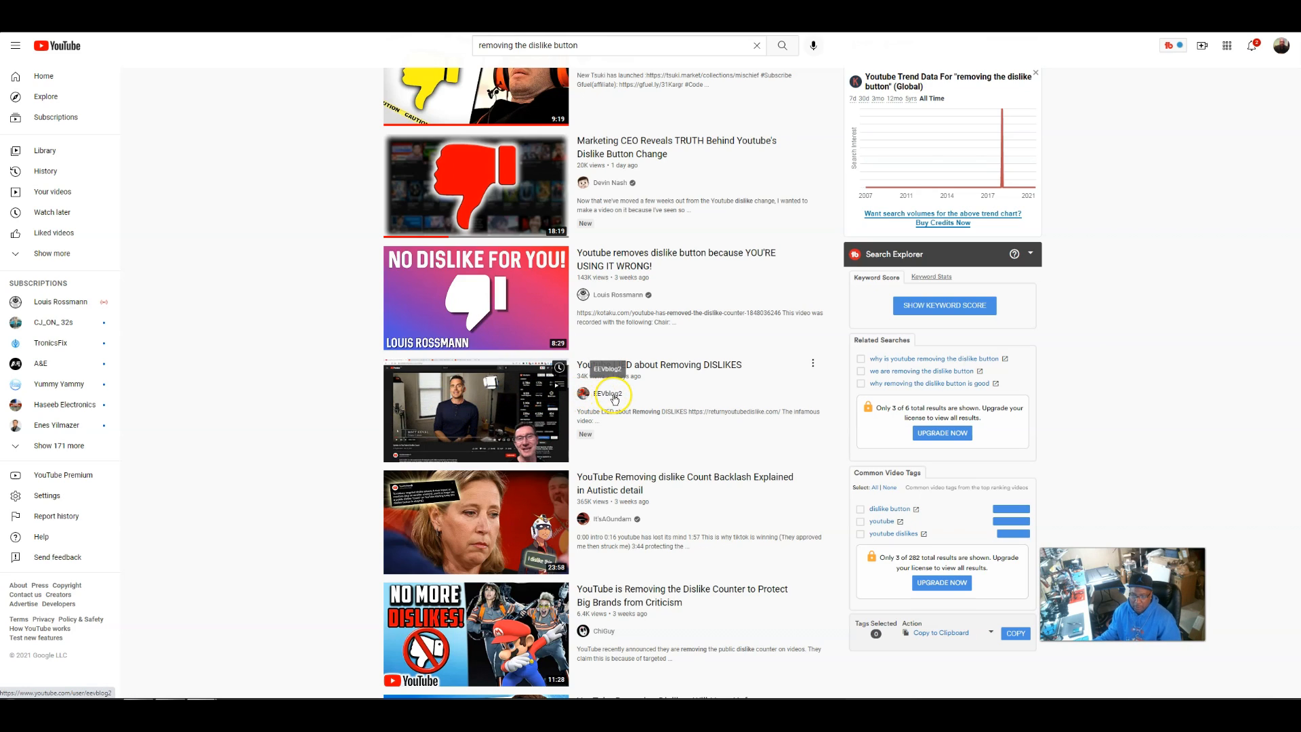
{"action": "mouse_move", "coordinate": [449, 407]}
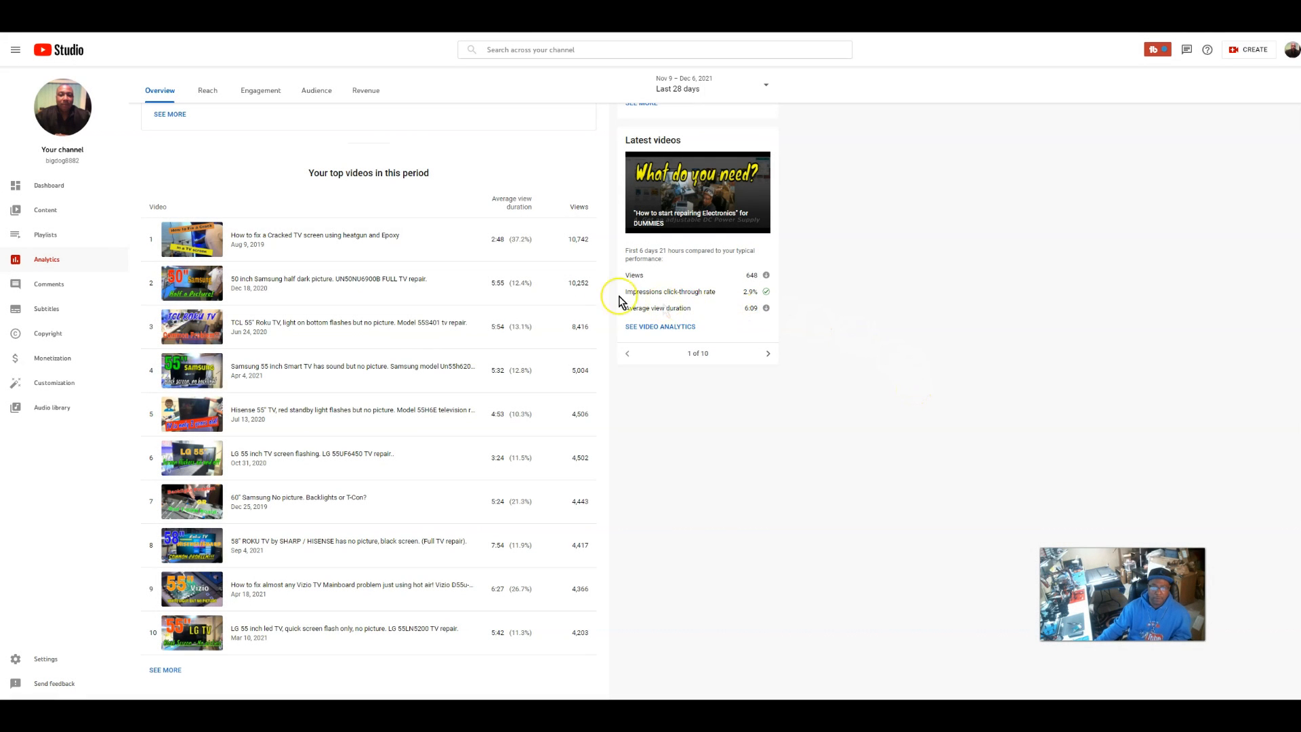
{"action": "mouse_move", "coordinate": [287, 242]}
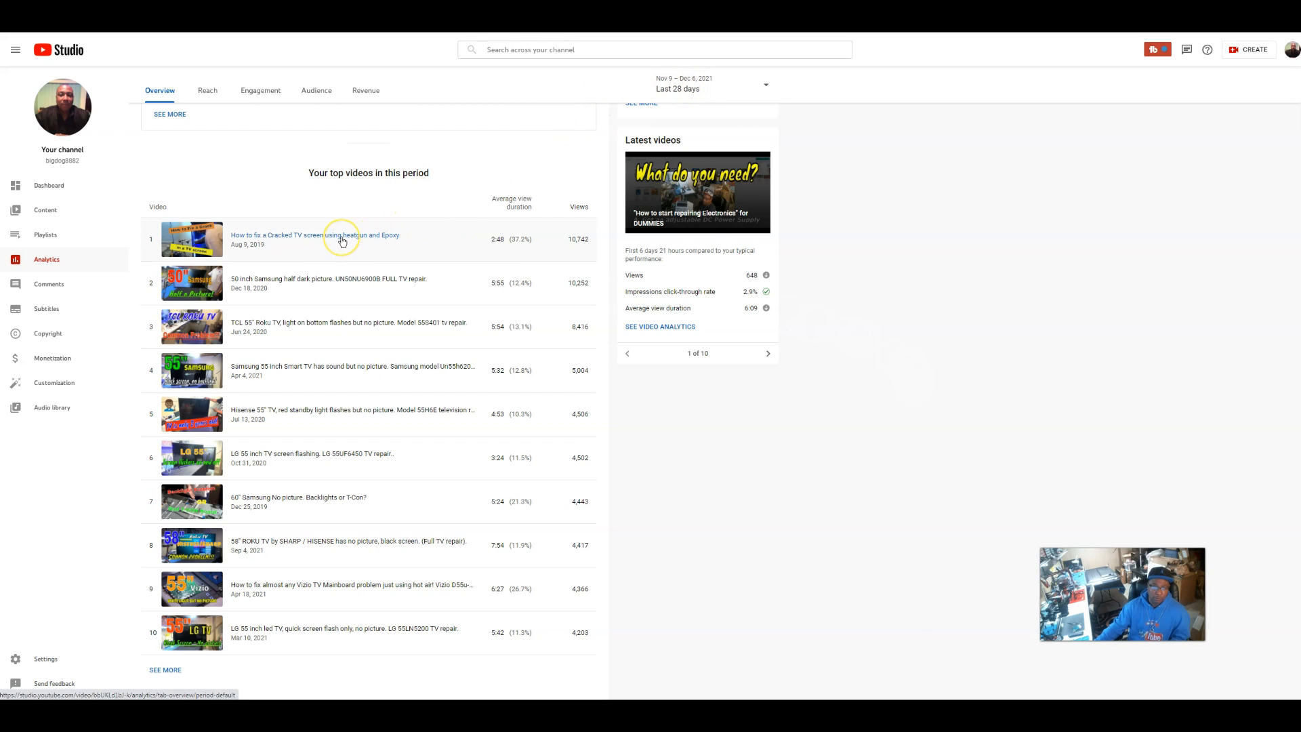
{"action": "mouse_move", "coordinate": [258, 250]}
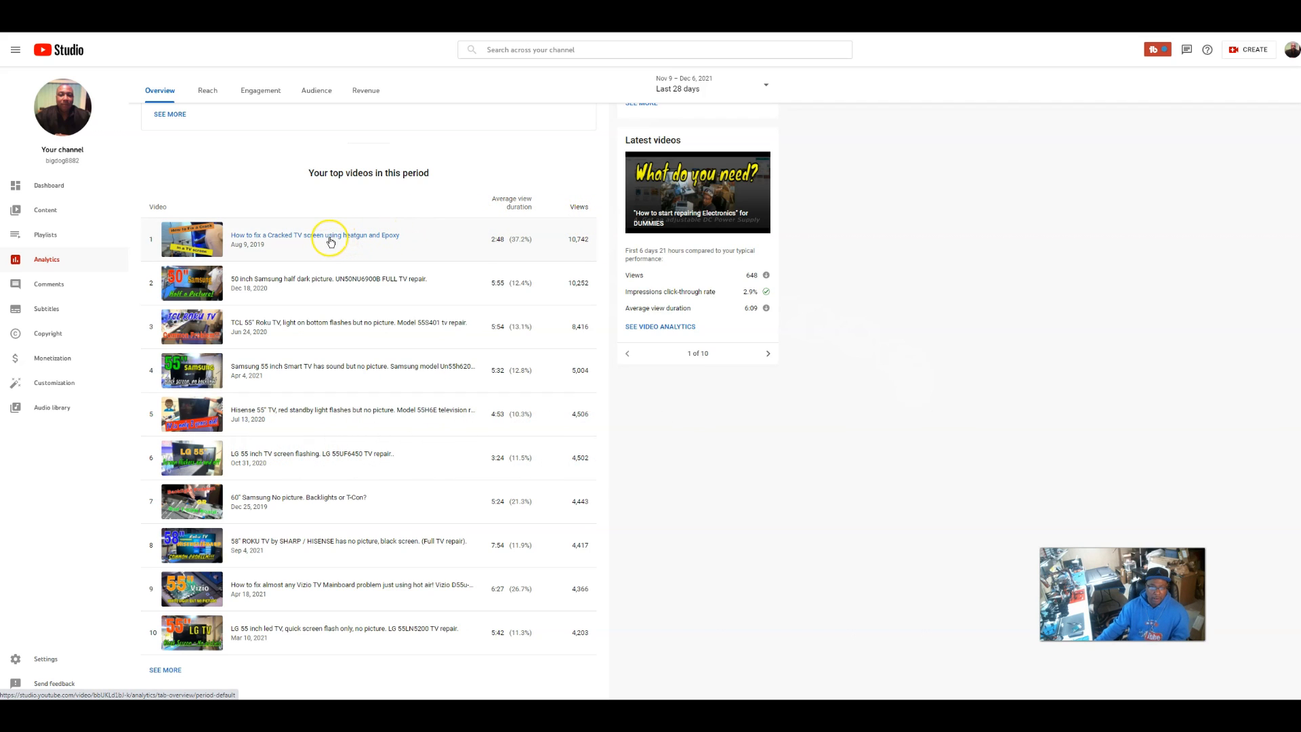
Open the top-ranked video, How to fix a Cracked TV screen using heatgun and Epoxy.
{"action": "left_click", "coordinate": [328, 239]}
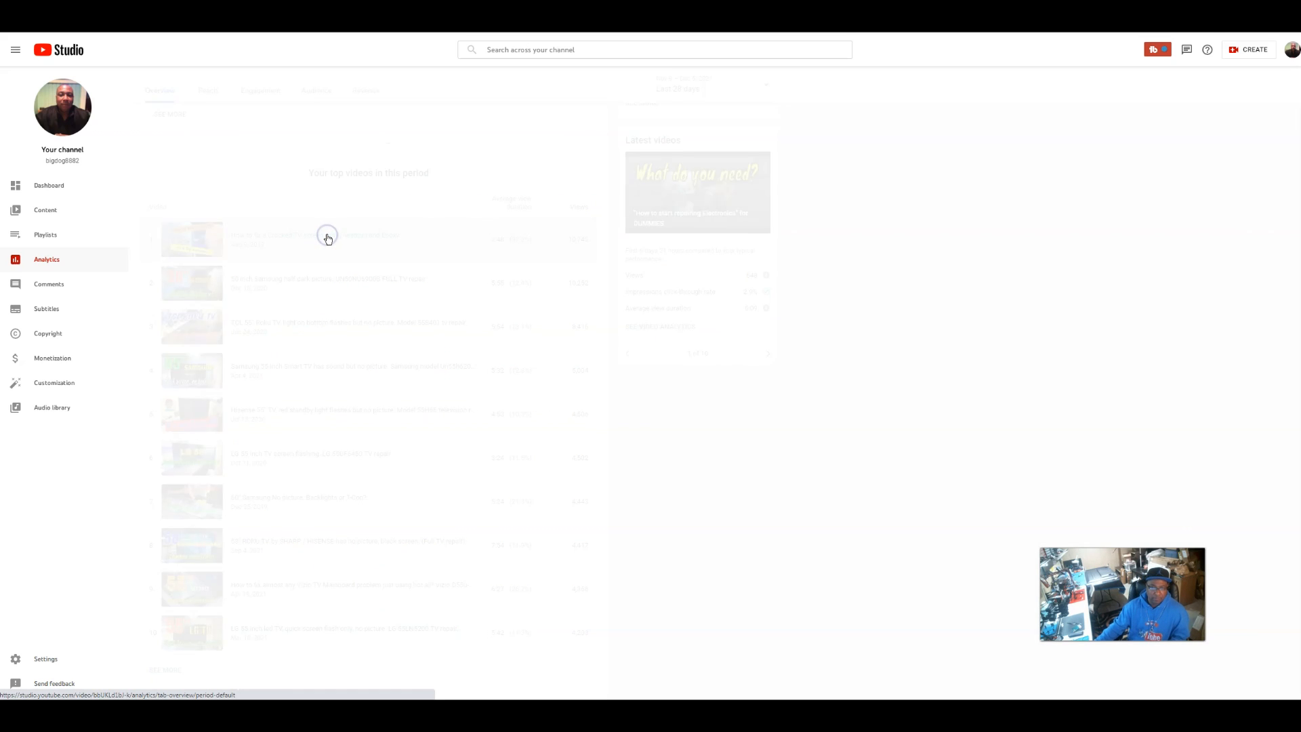
{"action": "left_click", "coordinate": [327, 238]}
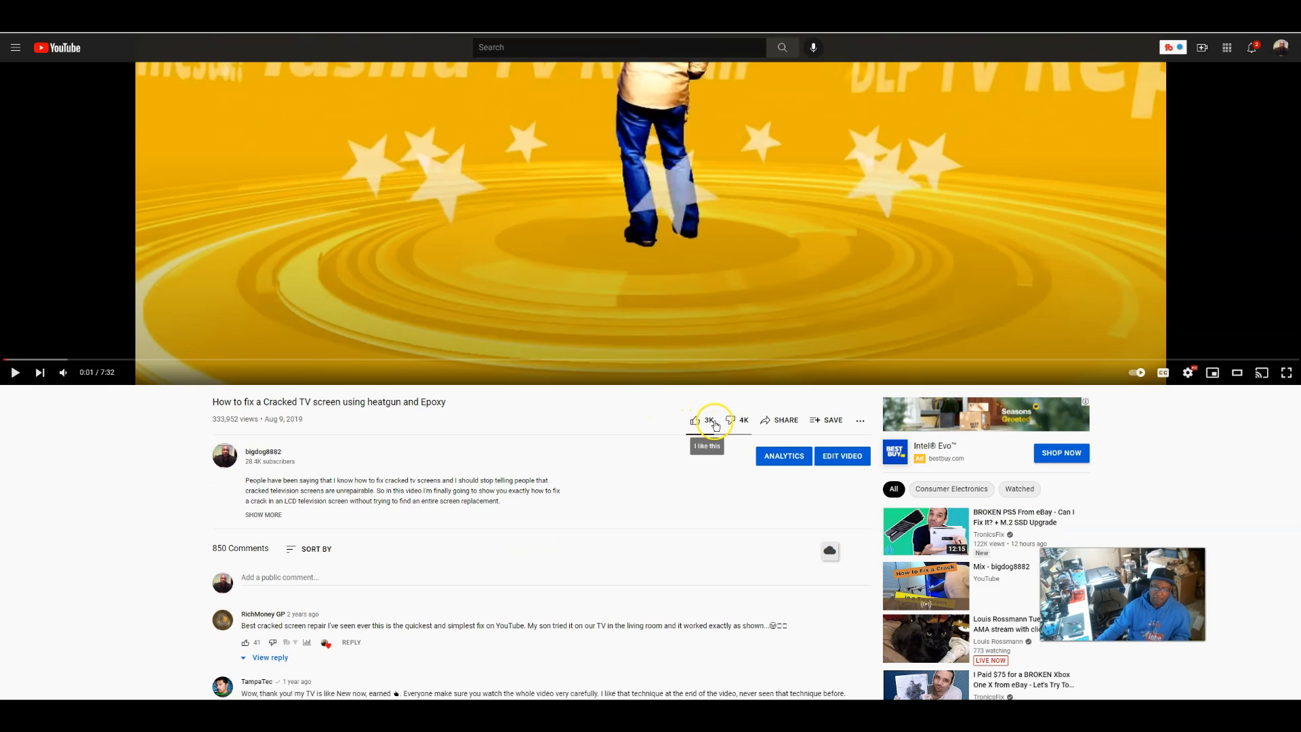
{"action": "mouse_move", "coordinate": [732, 423]}
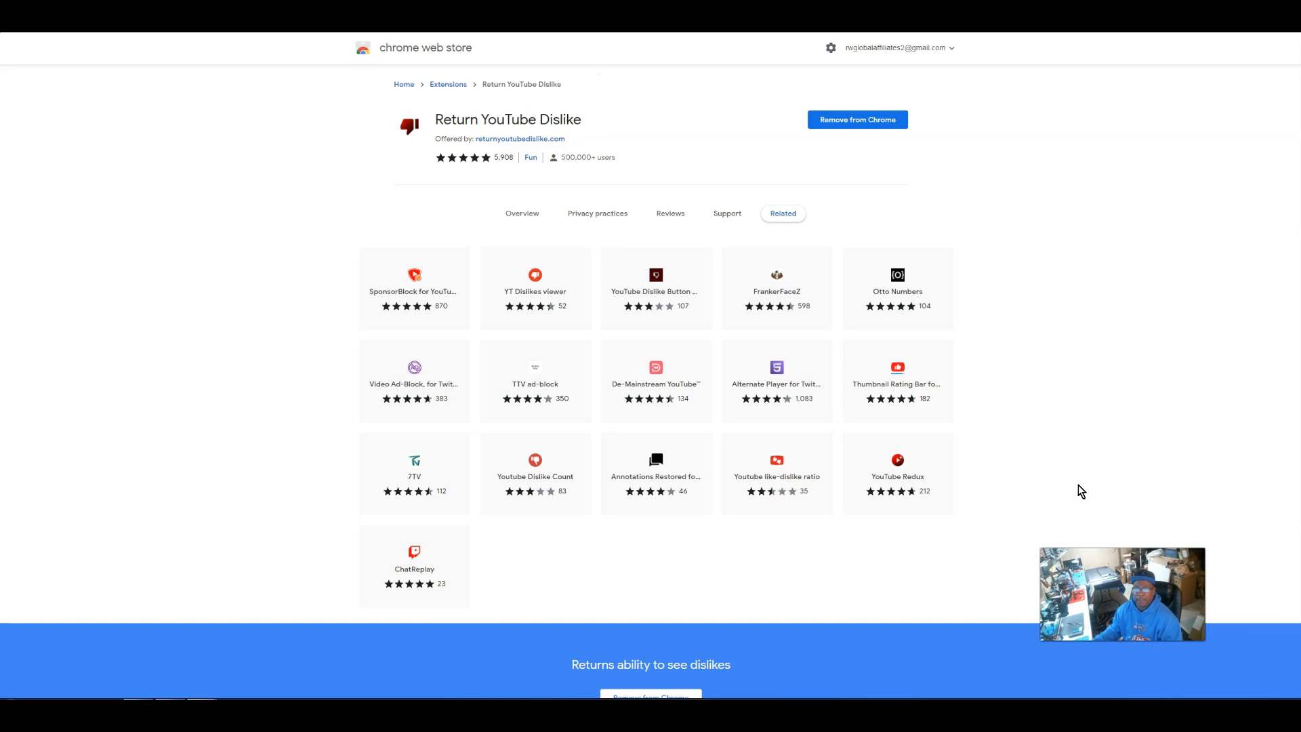
{"action": "mouse_move", "coordinate": [897, 369]}
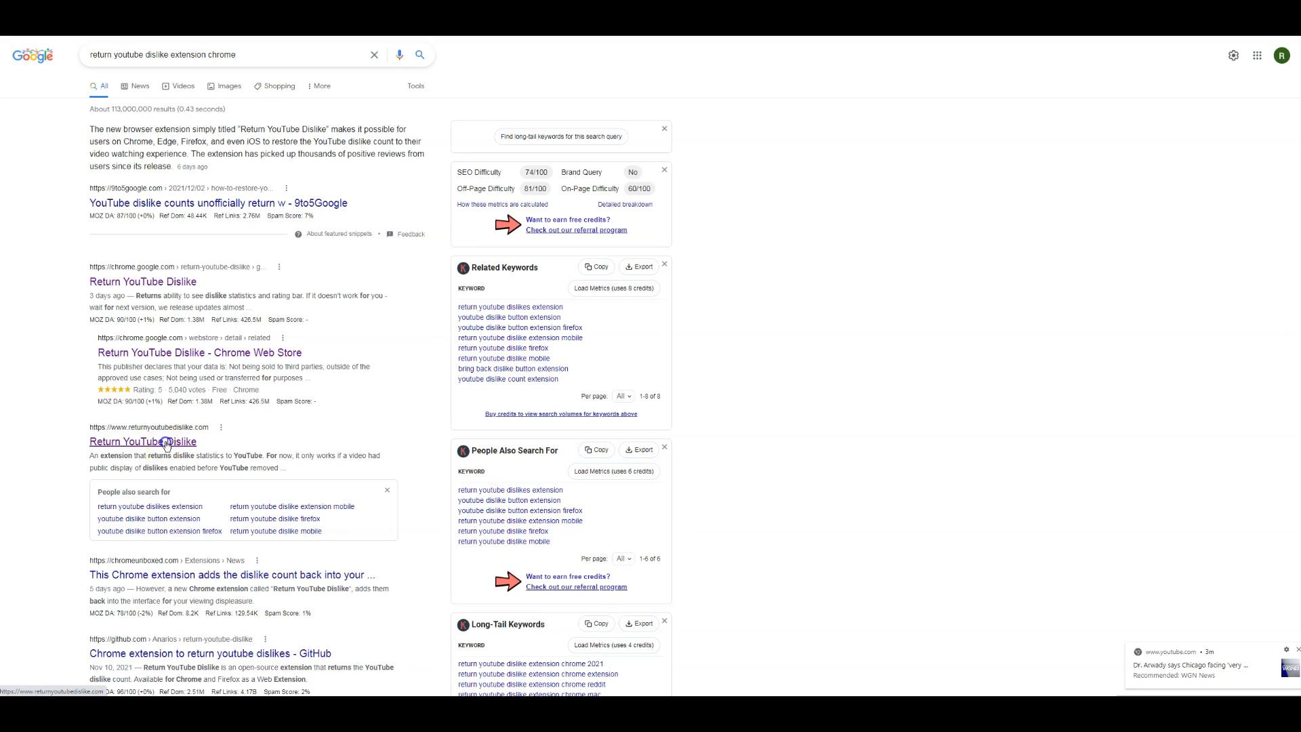
Open the returnyoutubedislike.com result from the Google search results.
{"action": "left_click", "coordinate": [142, 441]}
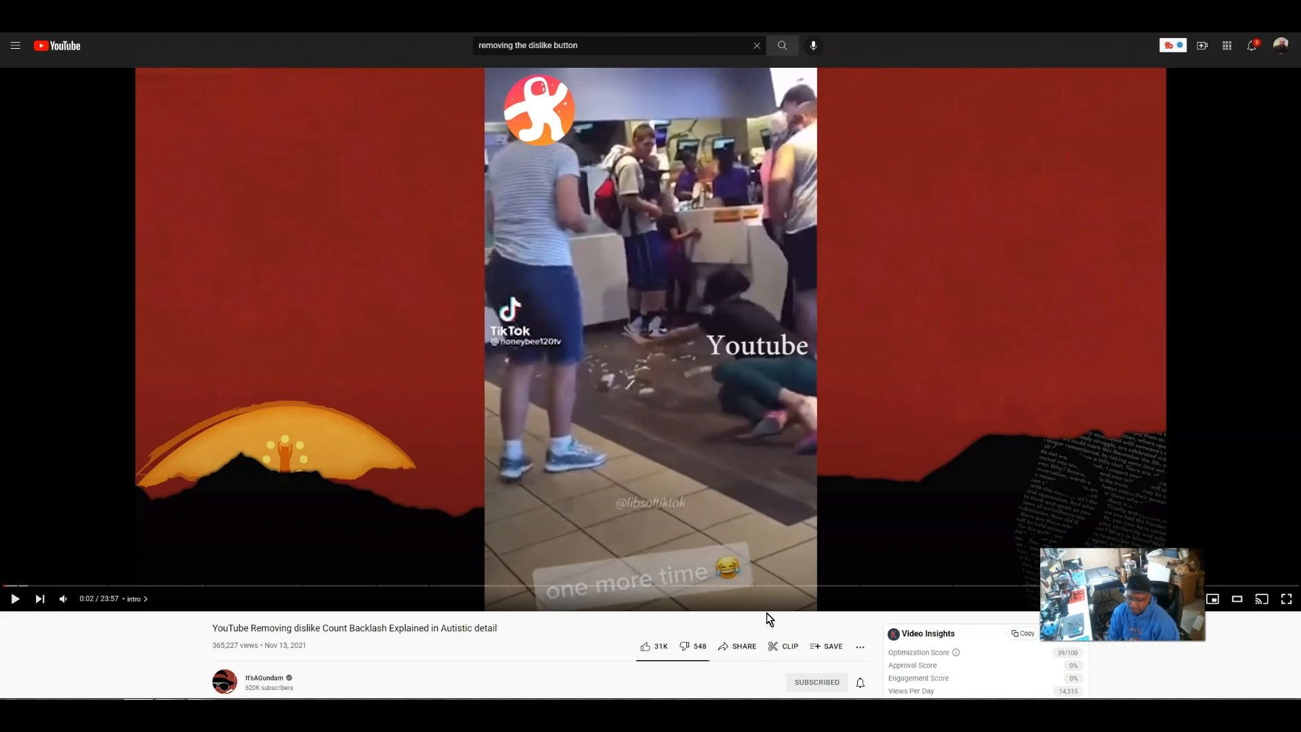
{"action": "mouse_move", "coordinate": [686, 647]}
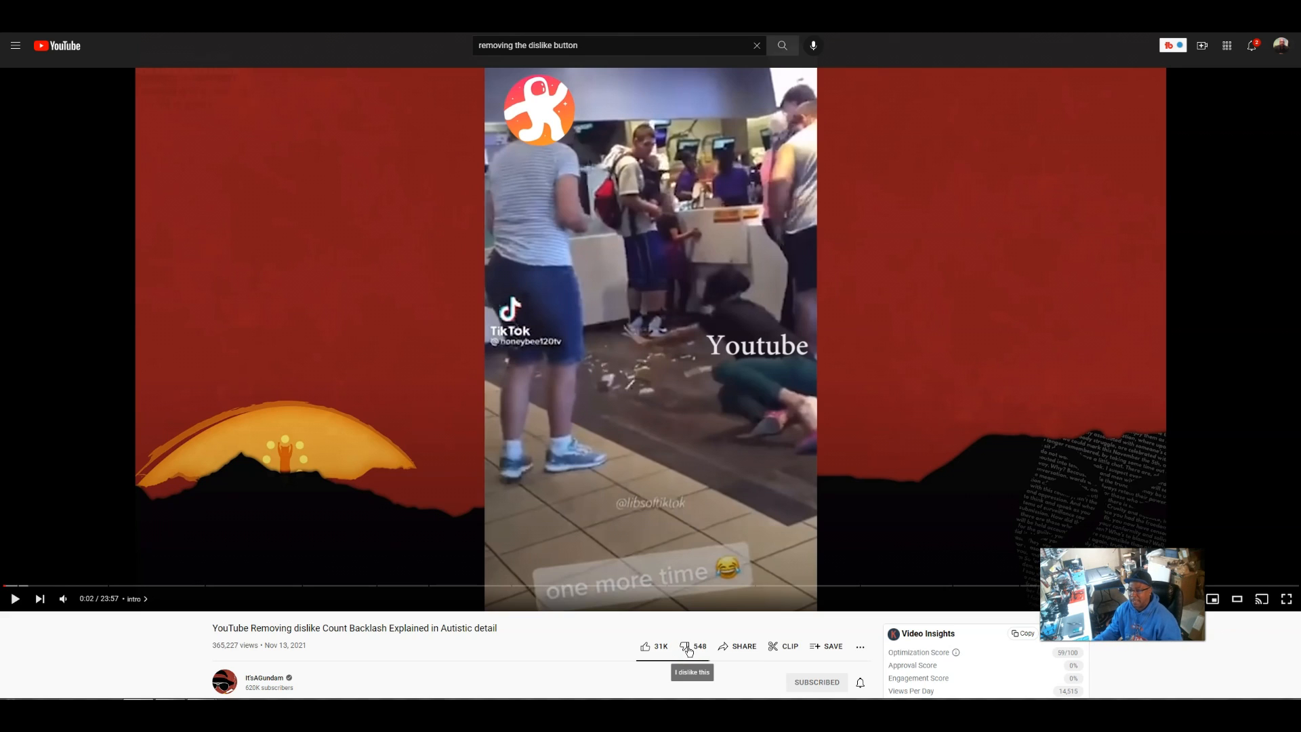
{"action": "mouse_move", "coordinate": [569, 606]}
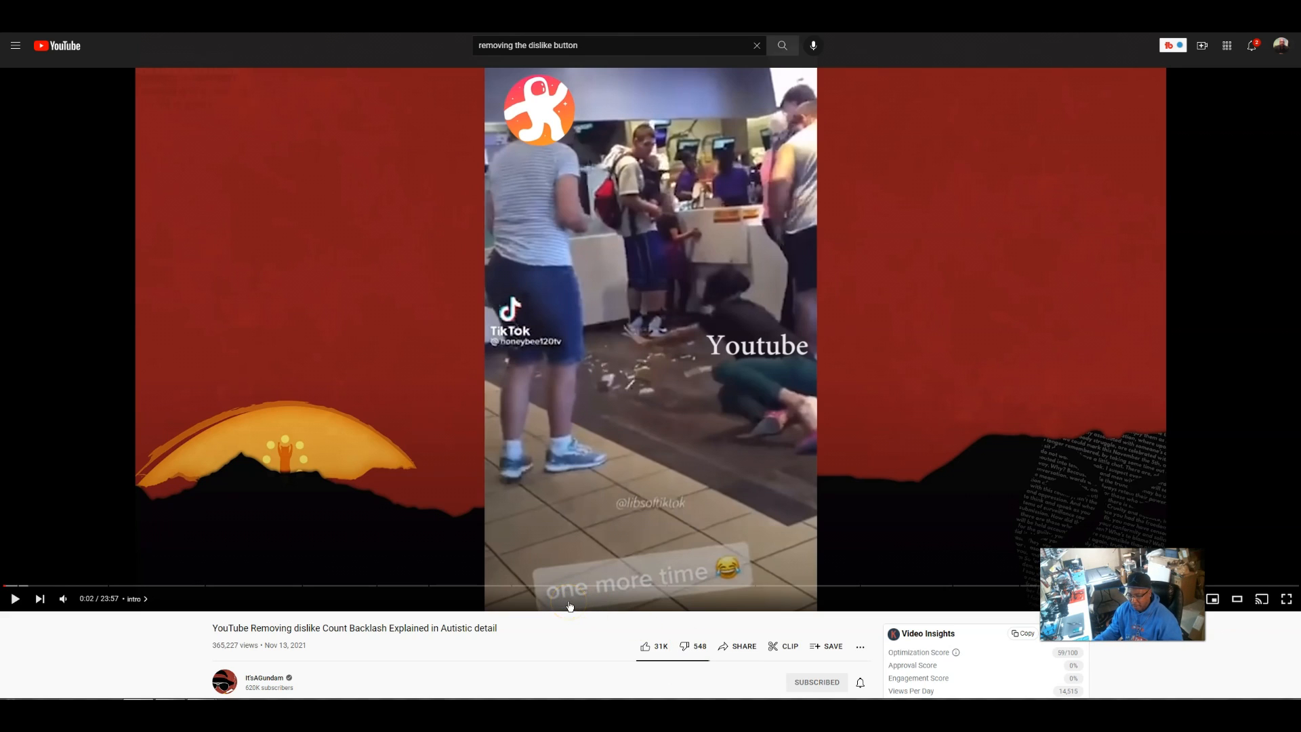